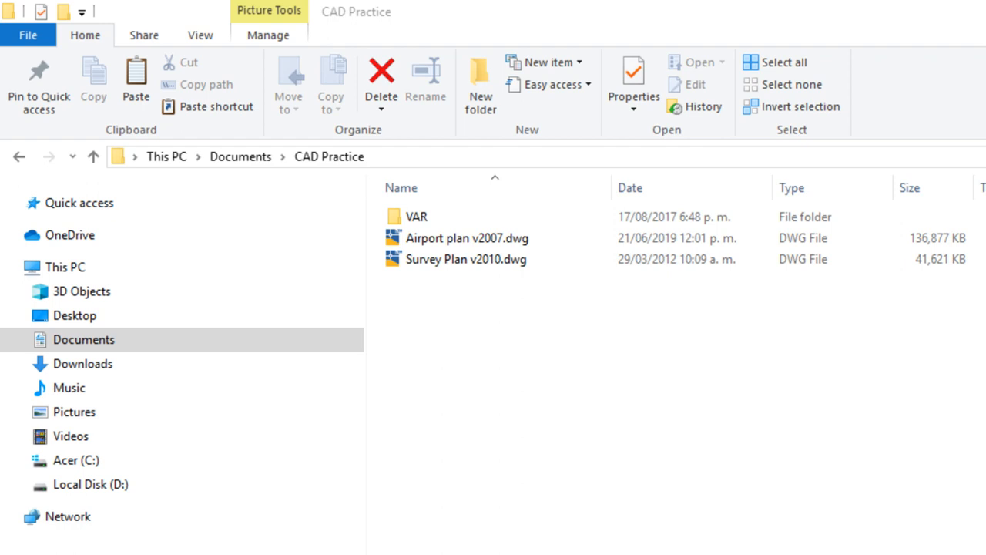
mouse_move(570, 322)
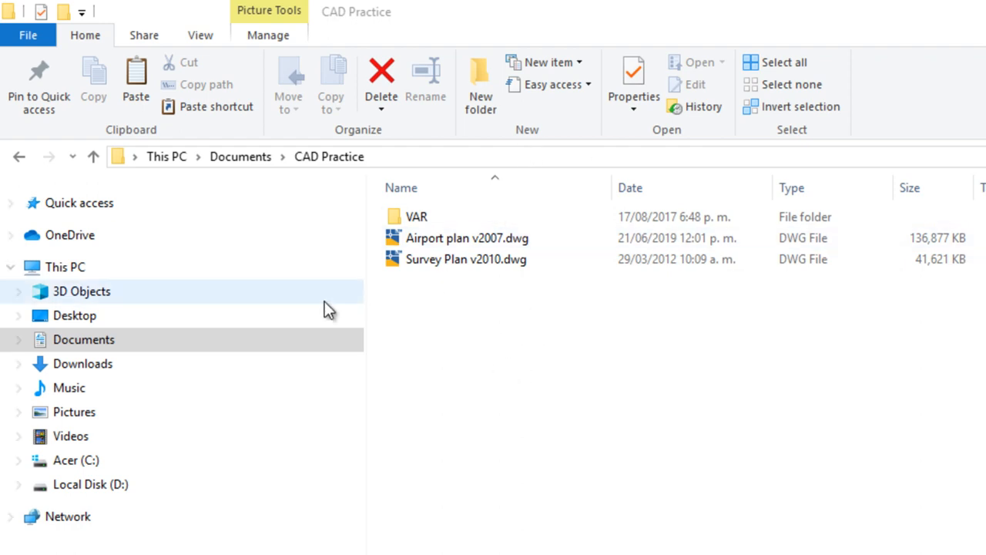
mouse_move(788, 324)
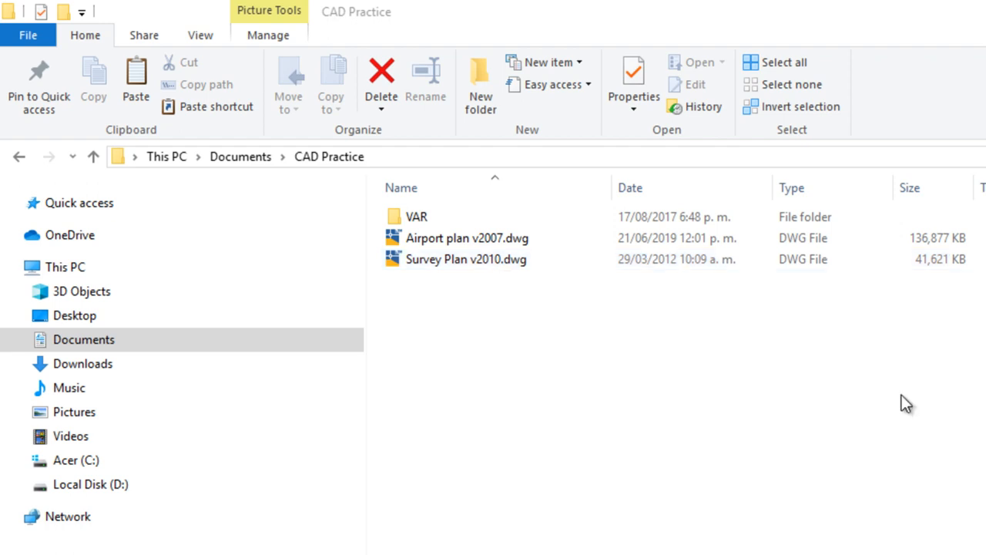
mouse_move(687, 383)
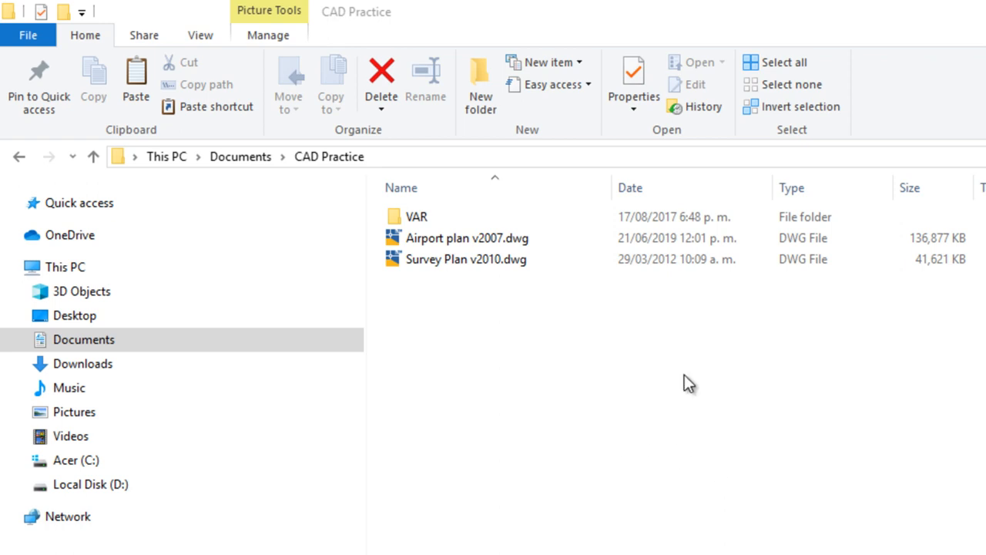
- Open Survey Plan v2010.dwg from File Explorer in AutoCAD 2020
click(466, 259)
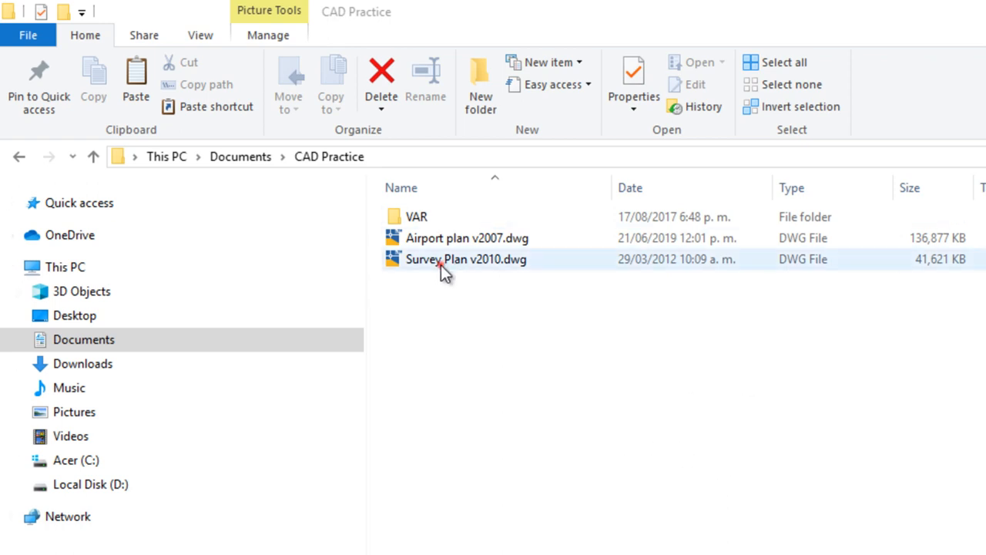
double_click(466, 259)
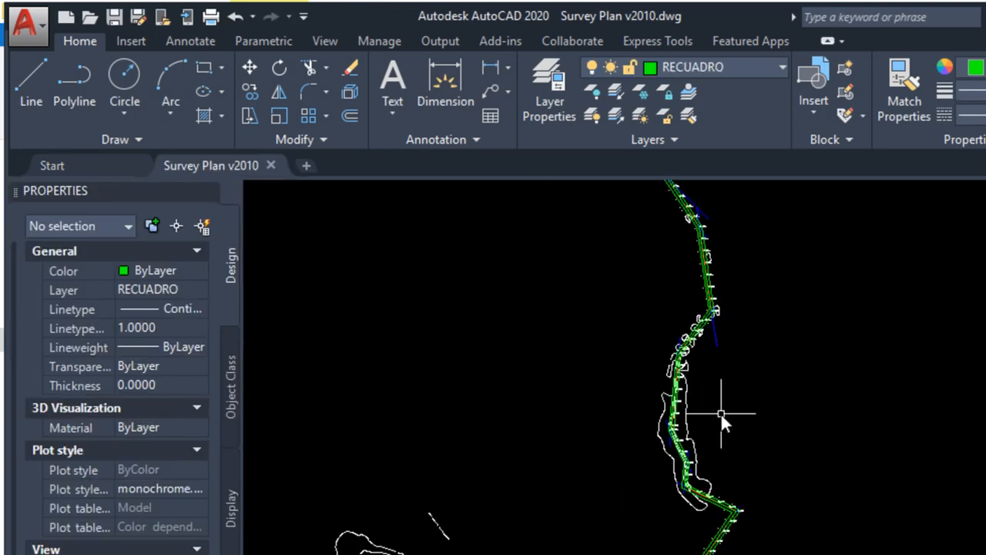
mouse_move(553, 364)
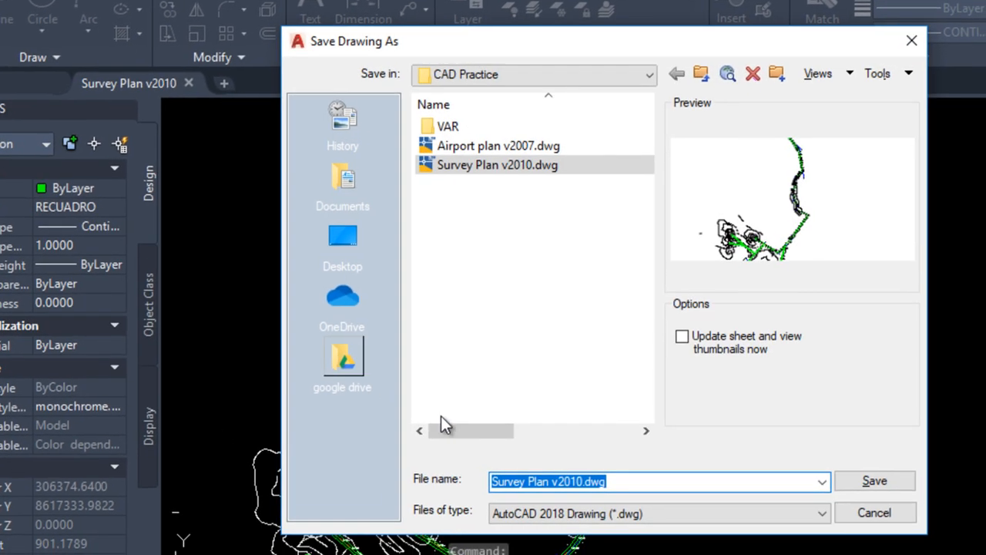
- Save the survey plan as 'Survey Plan v2010 v2013.dwg' in AutoCAD 2013/LT2013 format
click(820, 513)
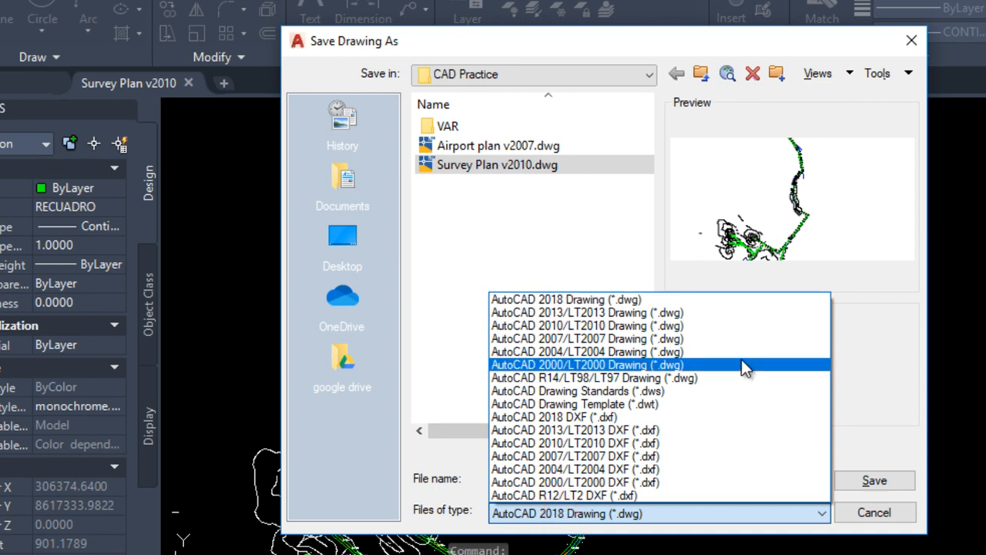
mouse_move(622, 312)
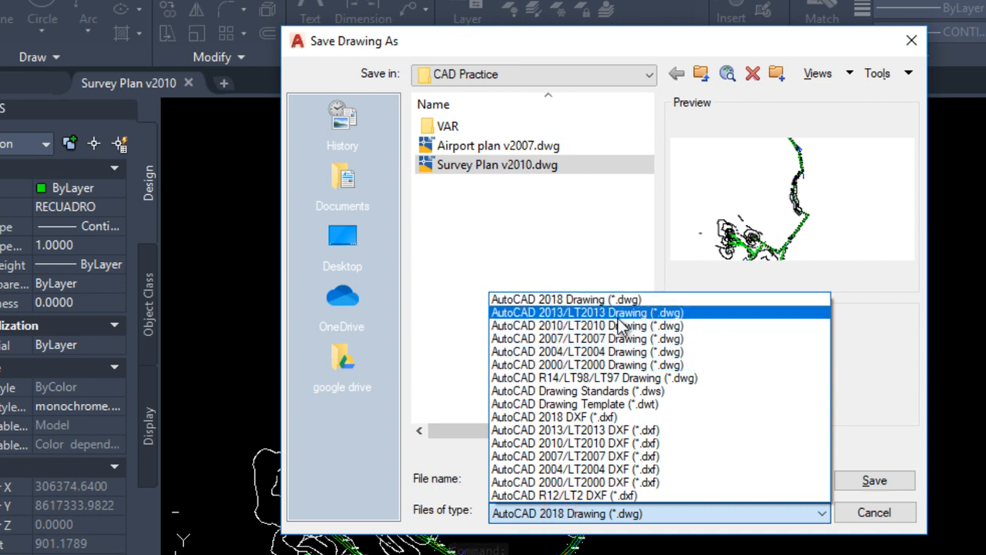
mouse_move(570, 326)
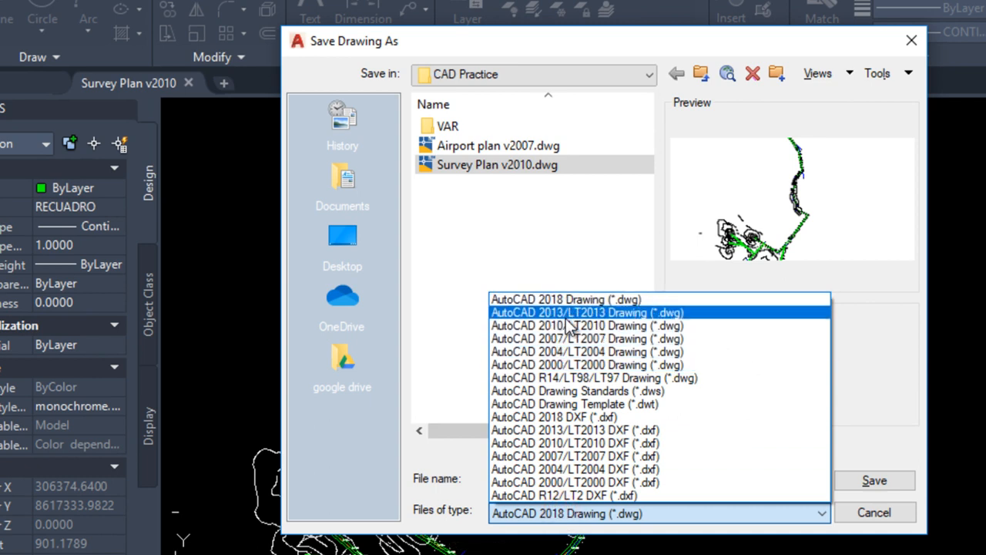
mouse_move(585, 316)
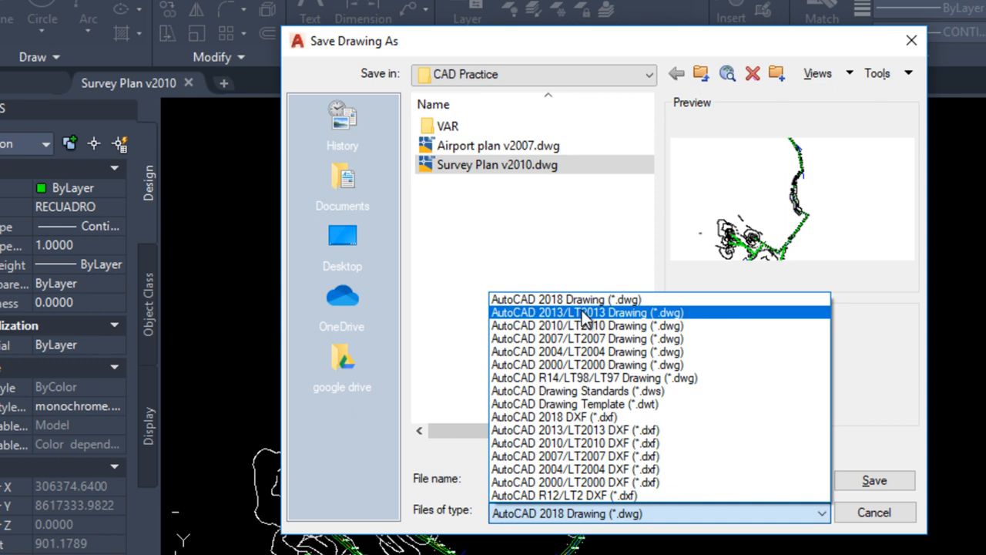
click(587, 312)
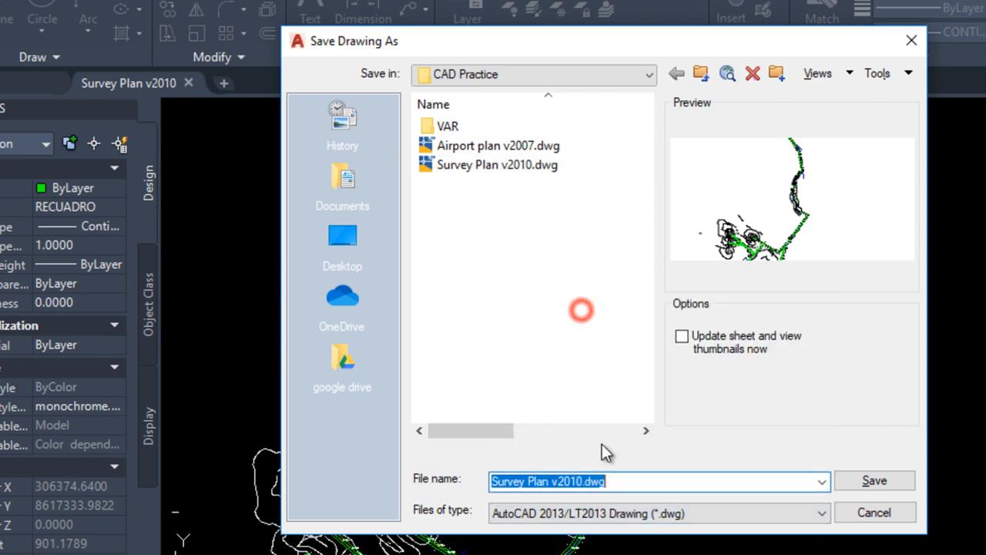
click(576, 481)
text( v)
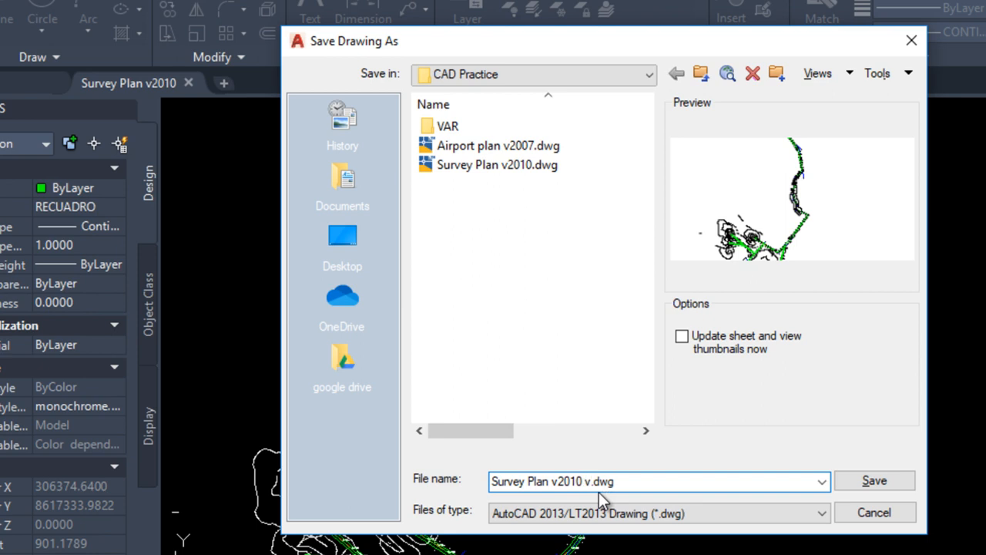
text(2)
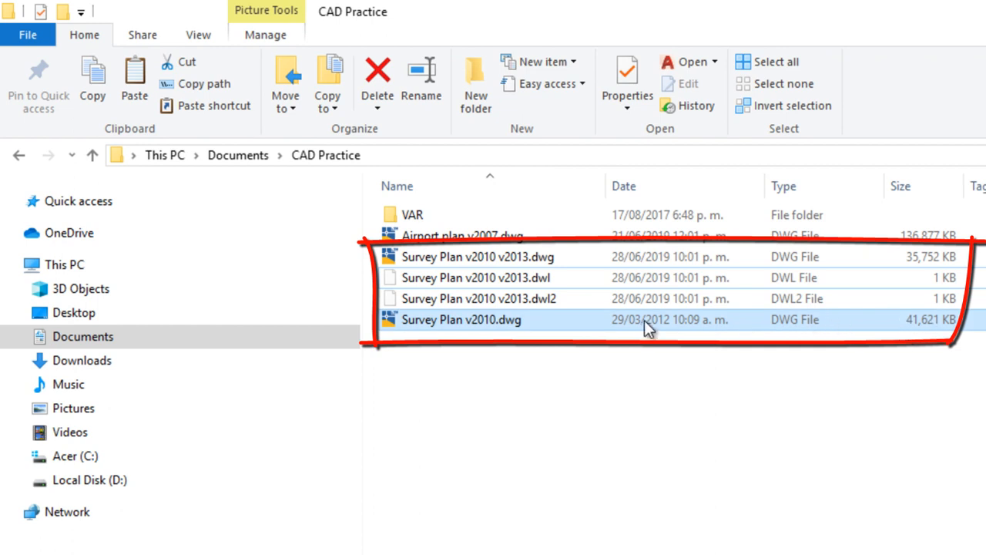
mouse_move(790, 327)
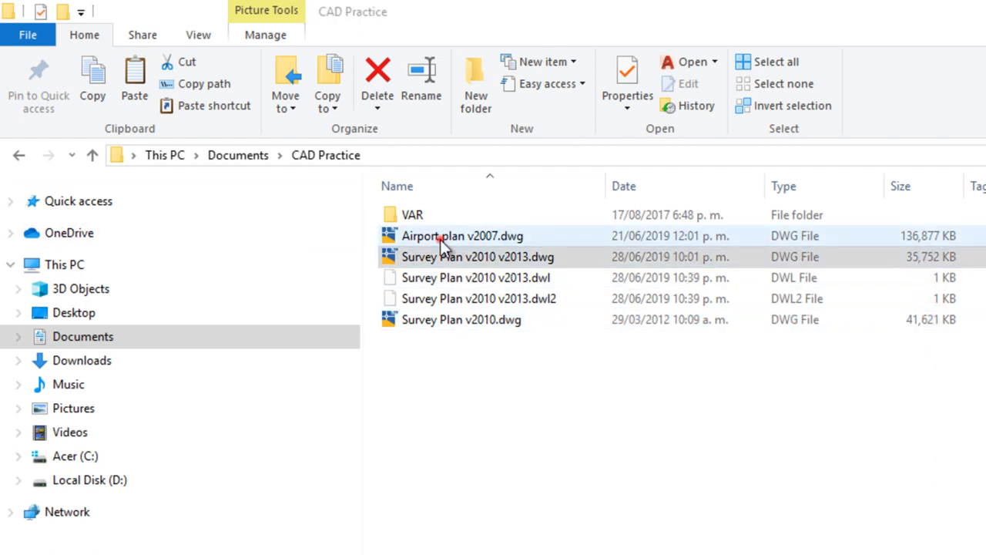
- Compare the 2013 copy's size with the 2010 original, then select Airport plan v2007.dwg
click(461, 236)
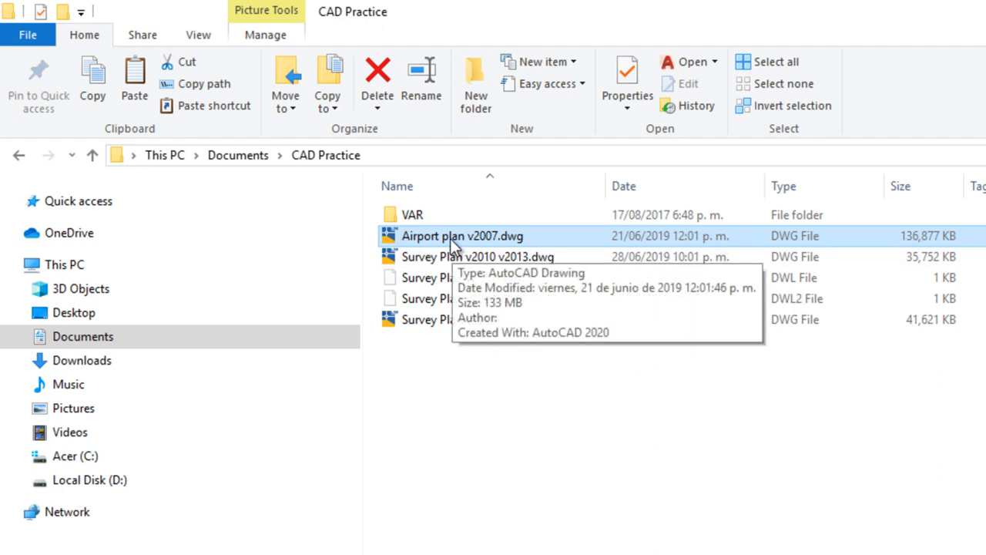
- Open Airport plan v2007.dwg and browse the Application menu's Drawing Utilities
double_click(477, 256)
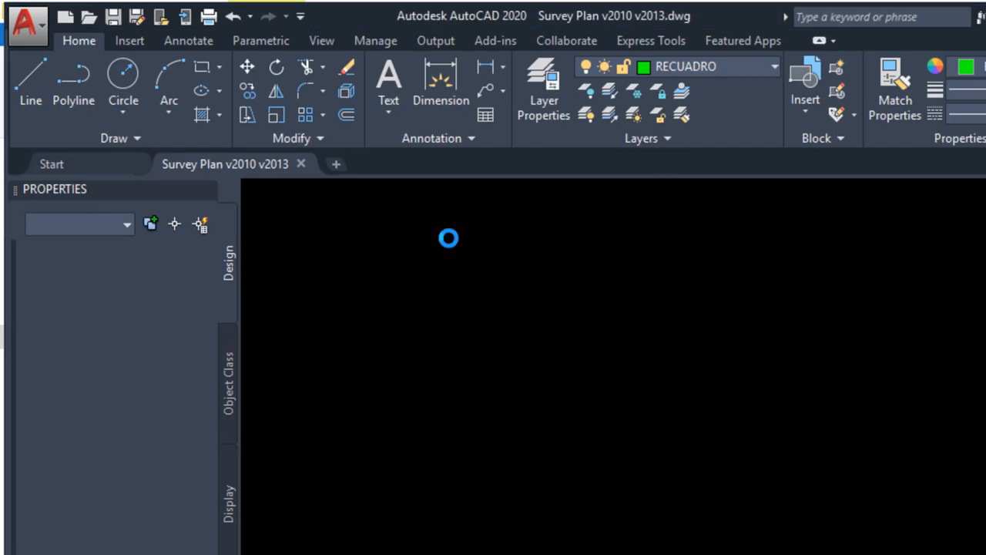
click(28, 25)
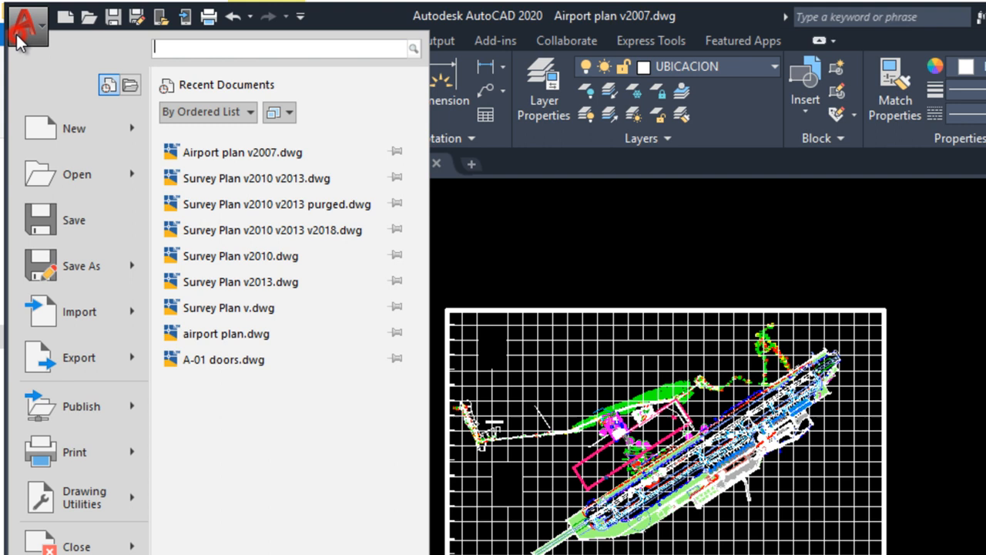
mouse_move(77, 497)
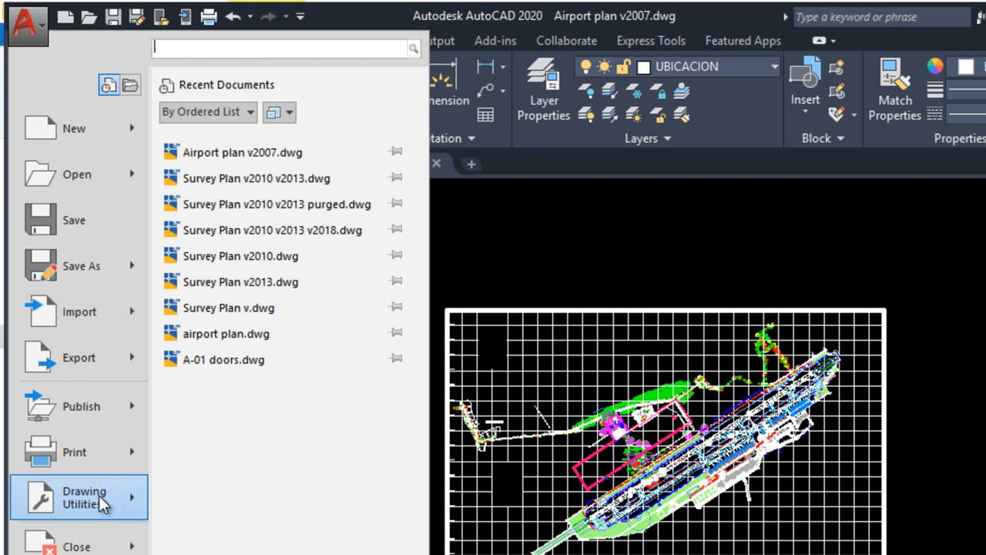
click(84, 497)
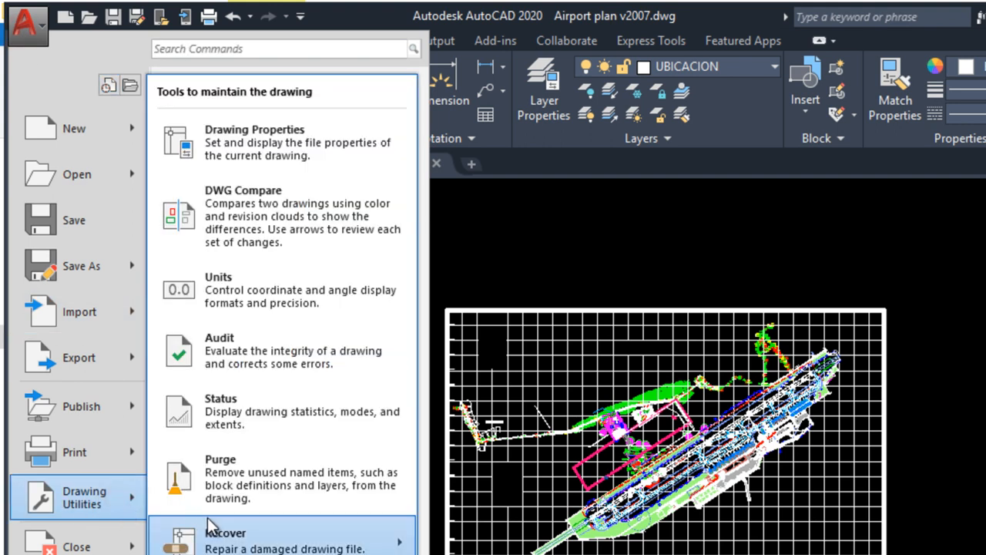
mouse_move(324, 478)
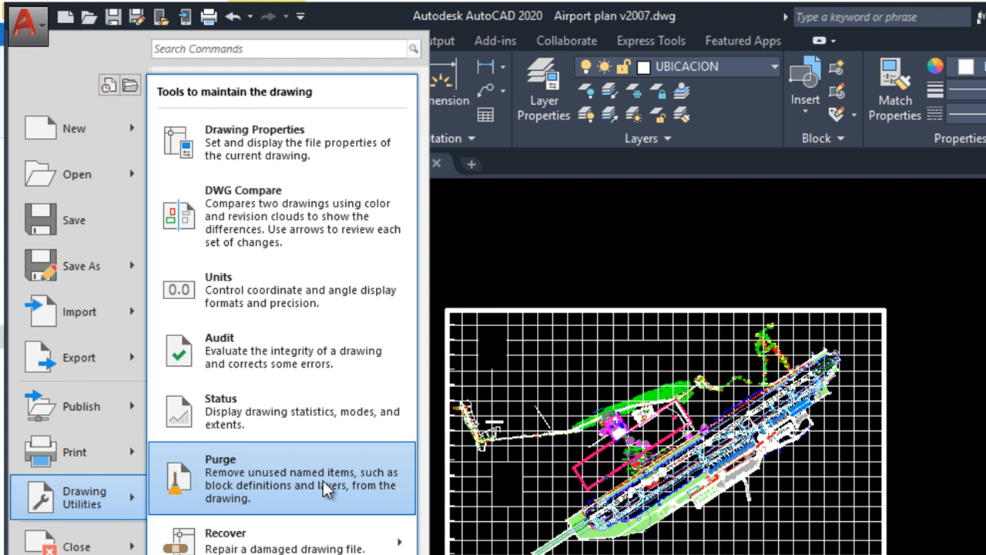
mouse_move(247, 351)
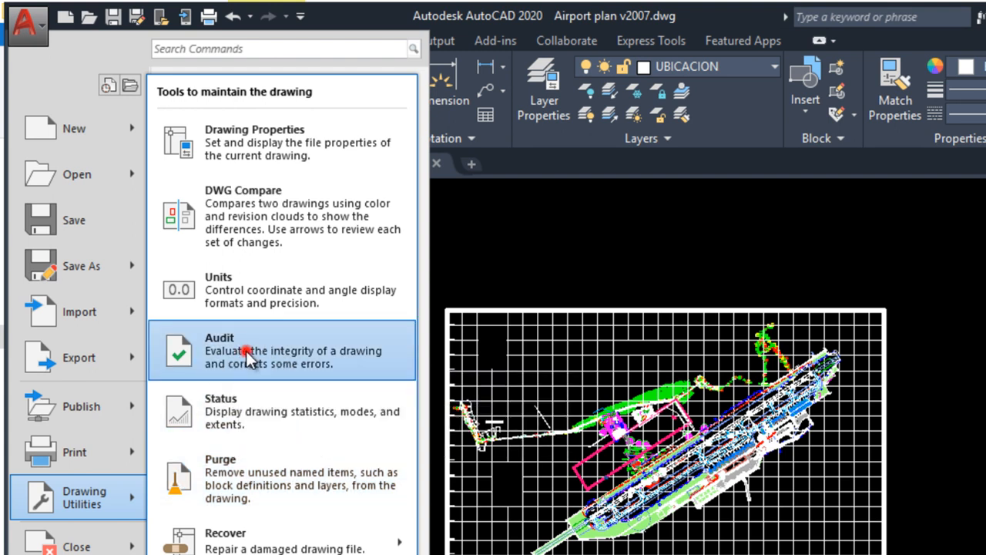
click(220, 350)
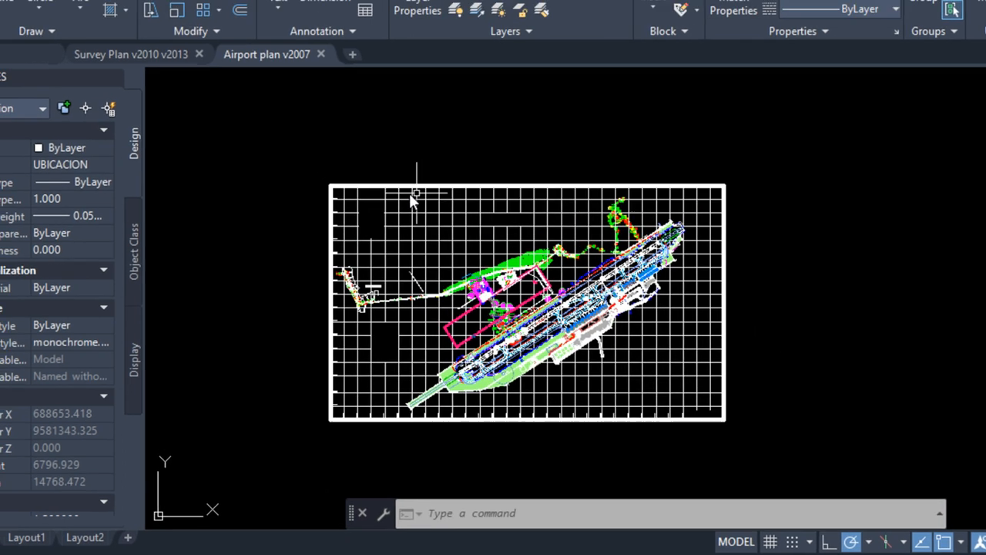
- Open the Purge dialog for the airport plan via Application menu > Drawing Utilities
click(21, 16)
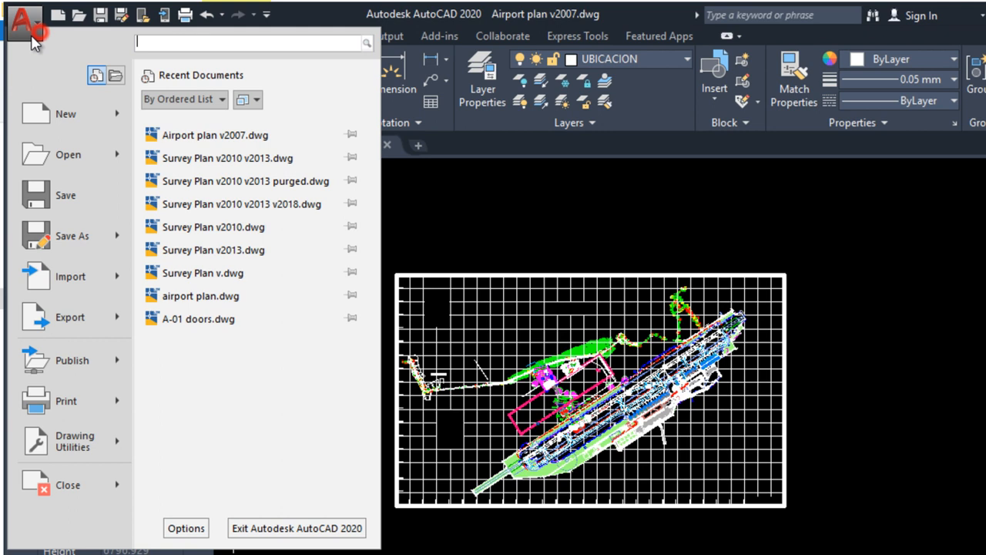
mouse_move(75, 440)
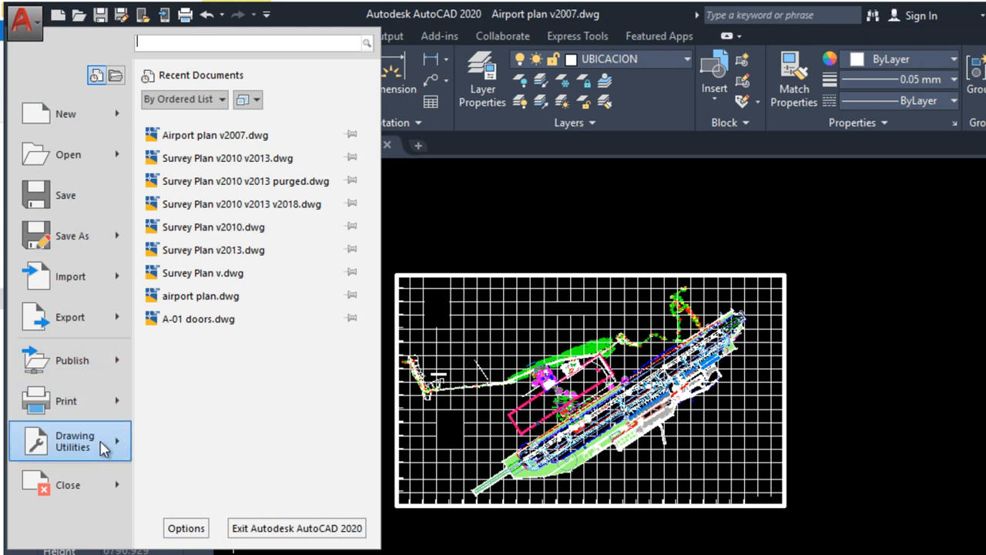
click(75, 440)
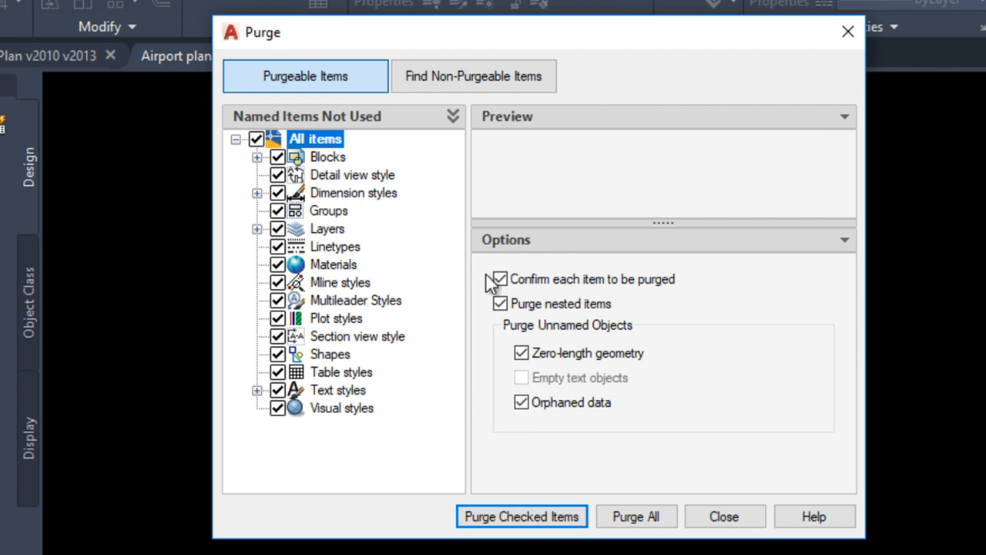
- Toggle item-by-item confirmation and run Purge All on the airport plan
click(499, 279)
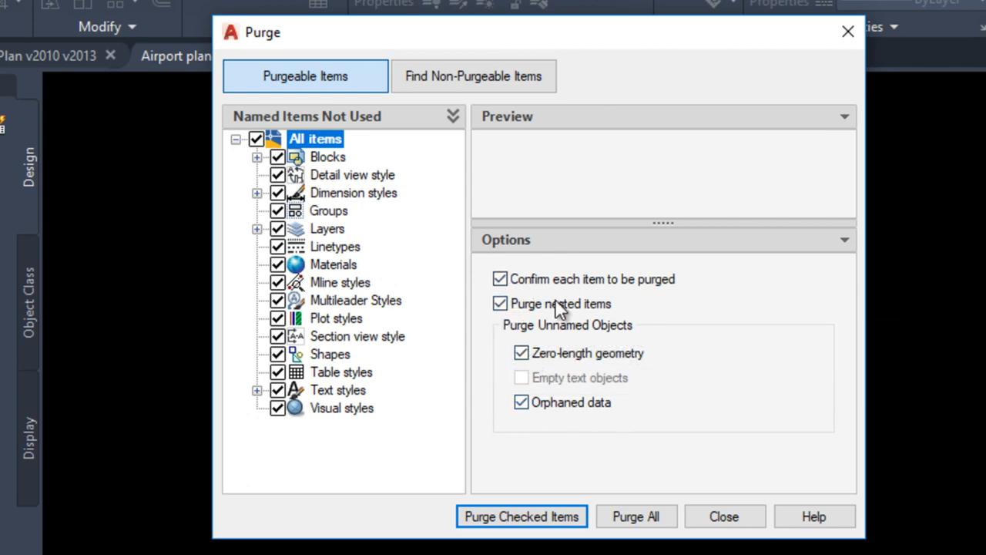
mouse_move(627, 289)
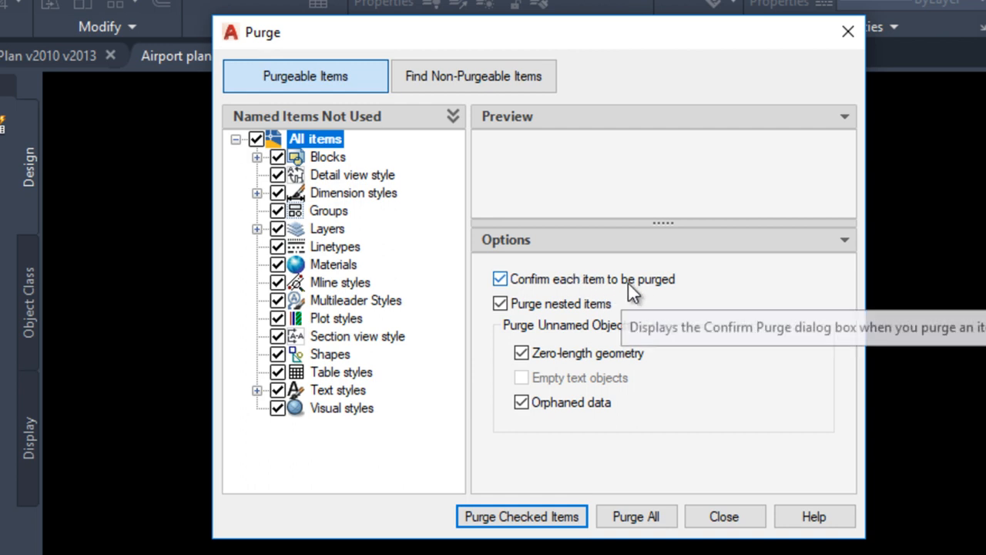
mouse_move(515, 280)
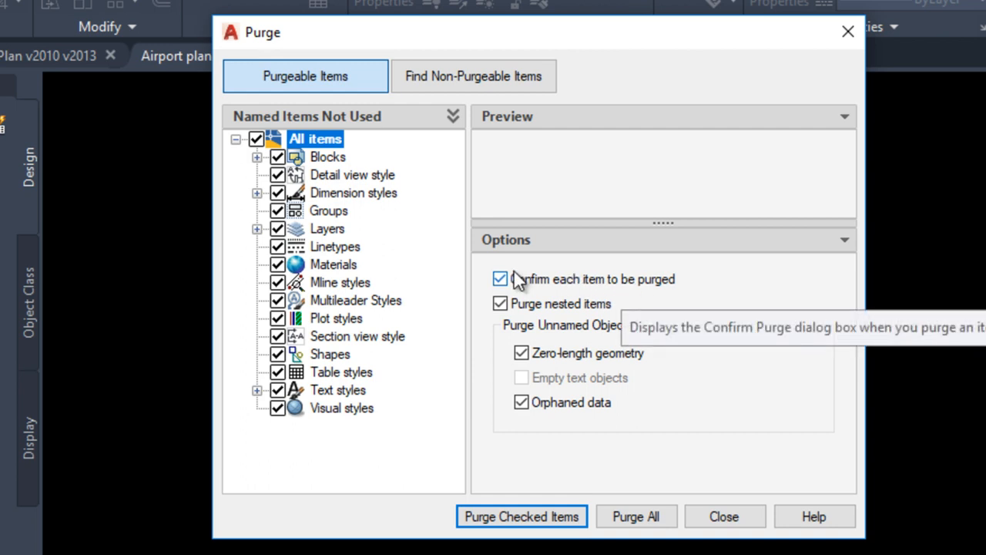
mouse_move(636, 516)
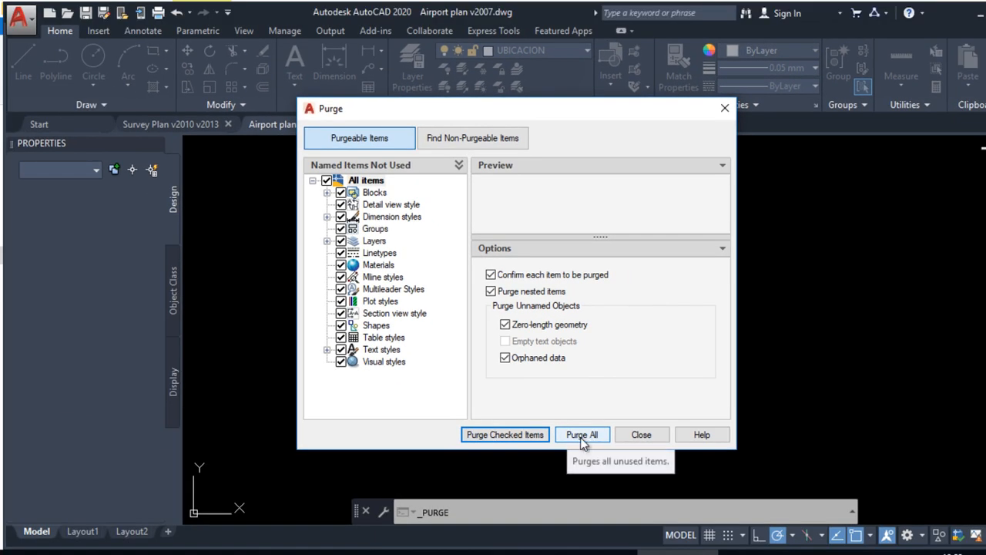
click(581, 433)
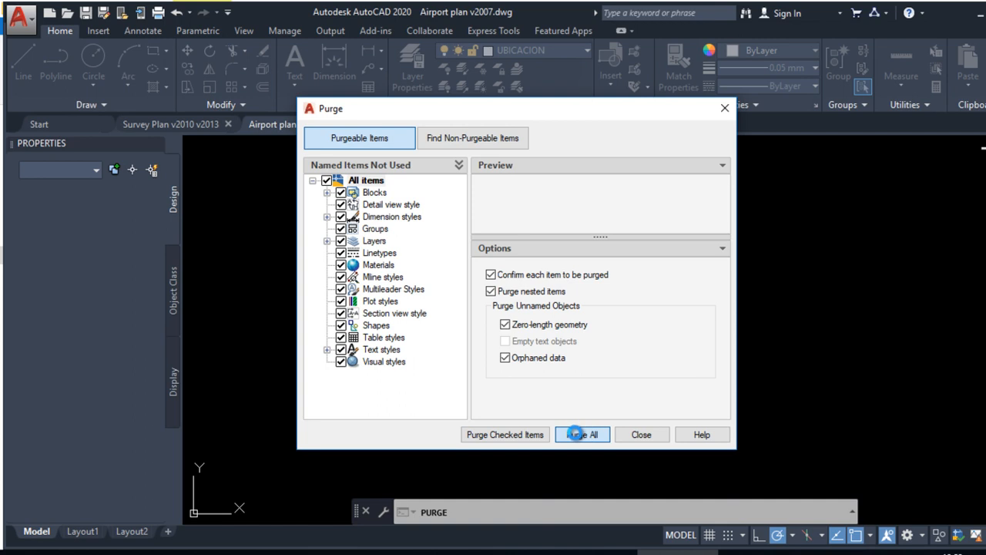
click(582, 434)
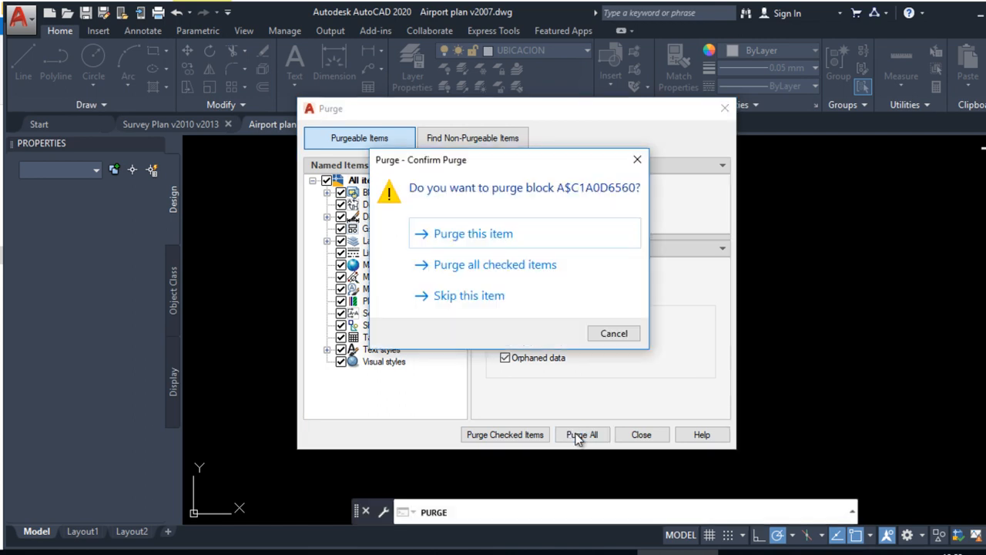
mouse_move(449, 276)
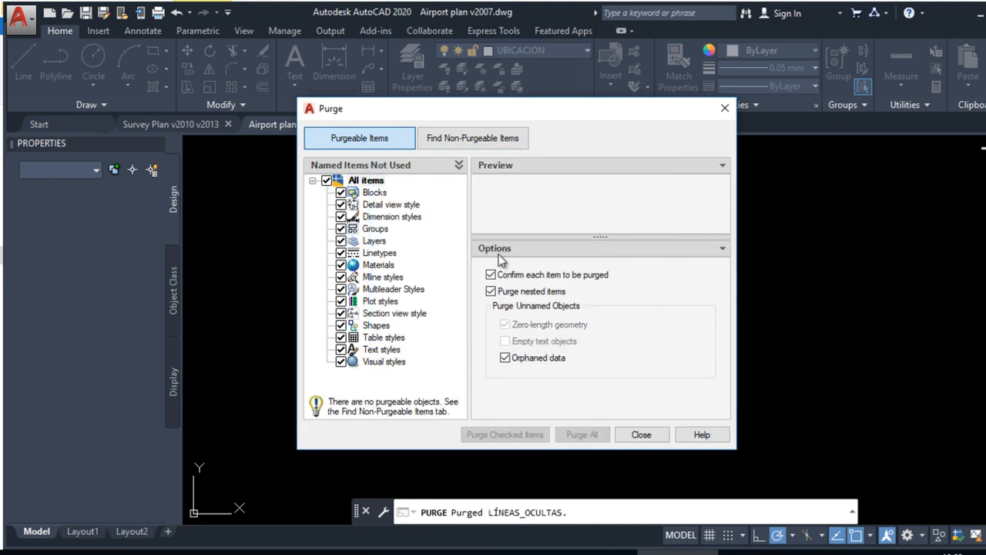
mouse_move(643, 319)
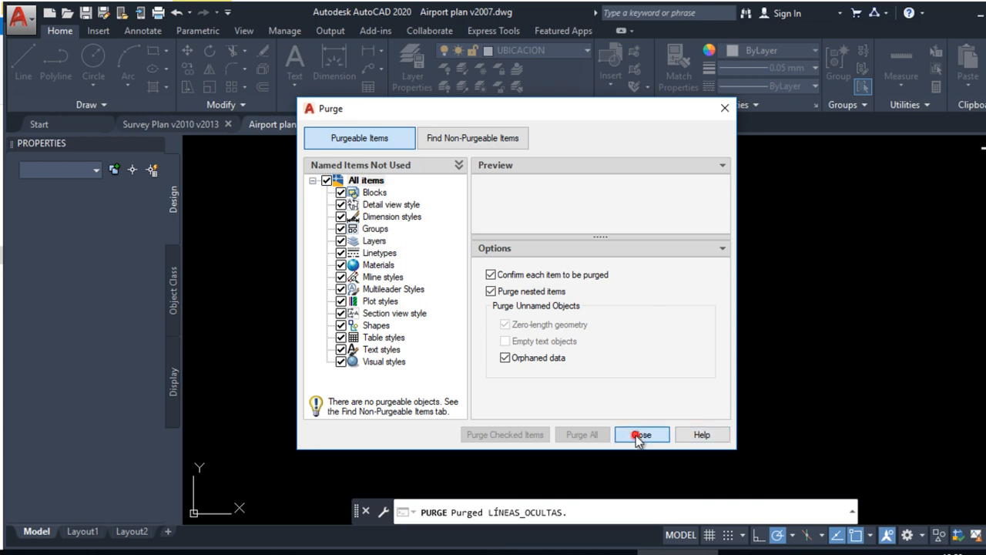
- Close Purge and save an AutoCAD 2007 copy named 'Airport plan v2007 purged'
click(642, 434)
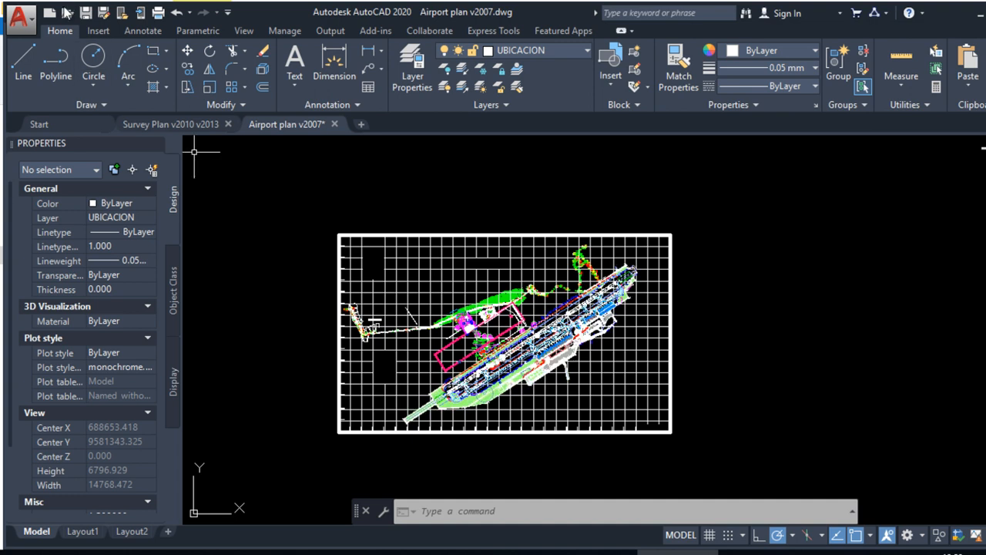
mouse_move(275, 152)
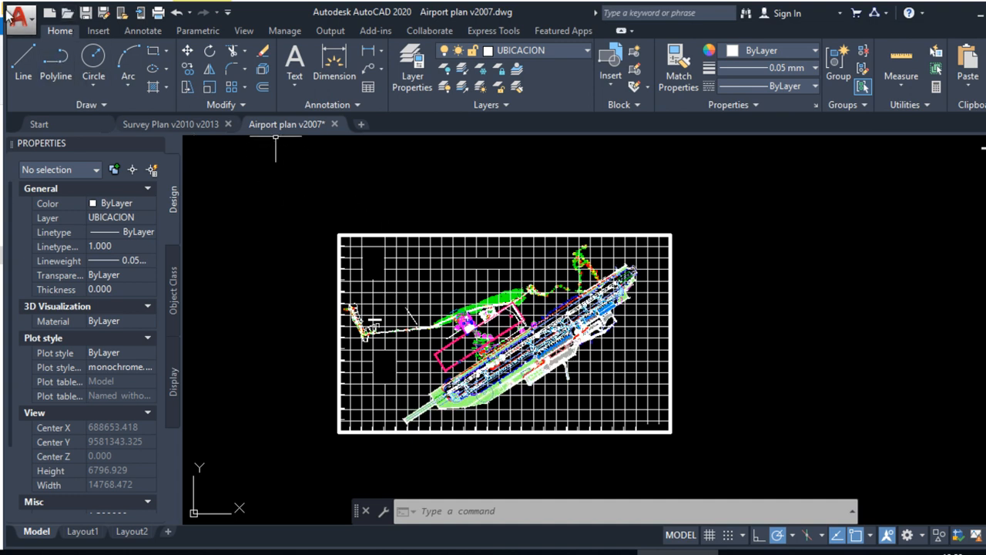
click(19, 19)
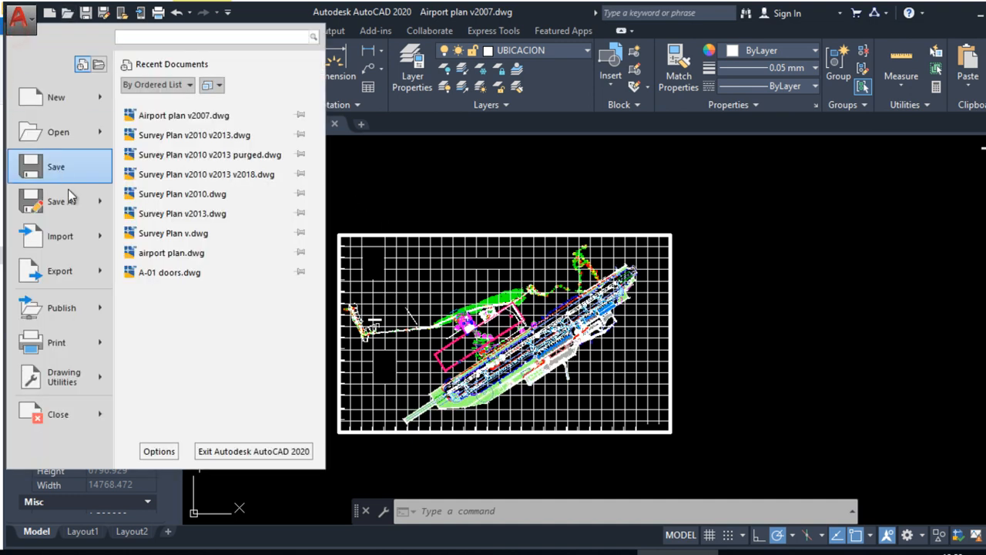
click(57, 201)
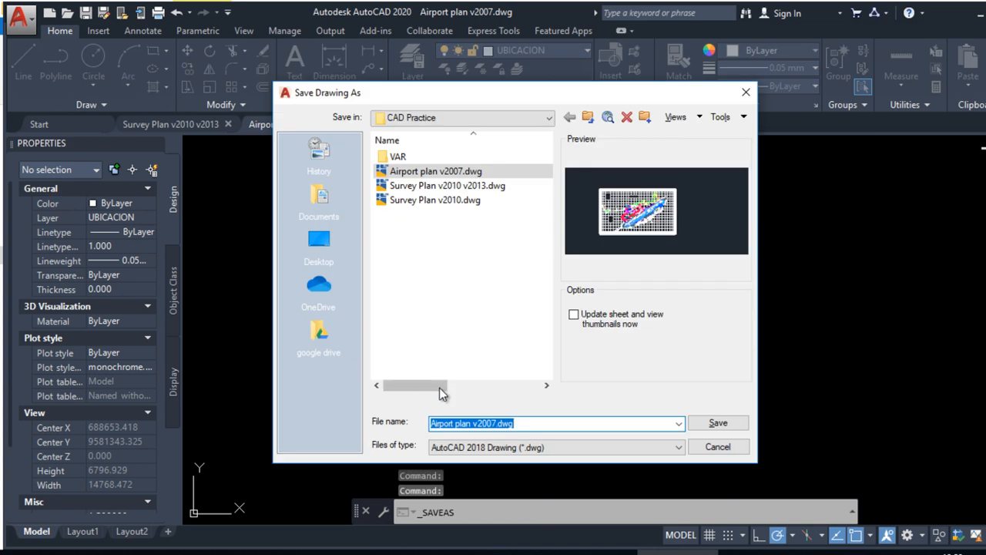
click(677, 447)
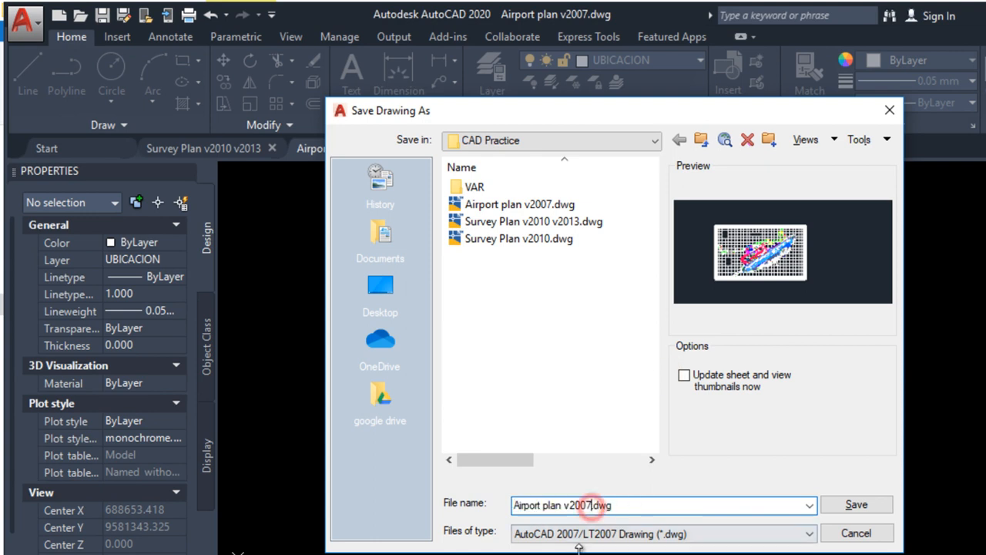
text(purged)
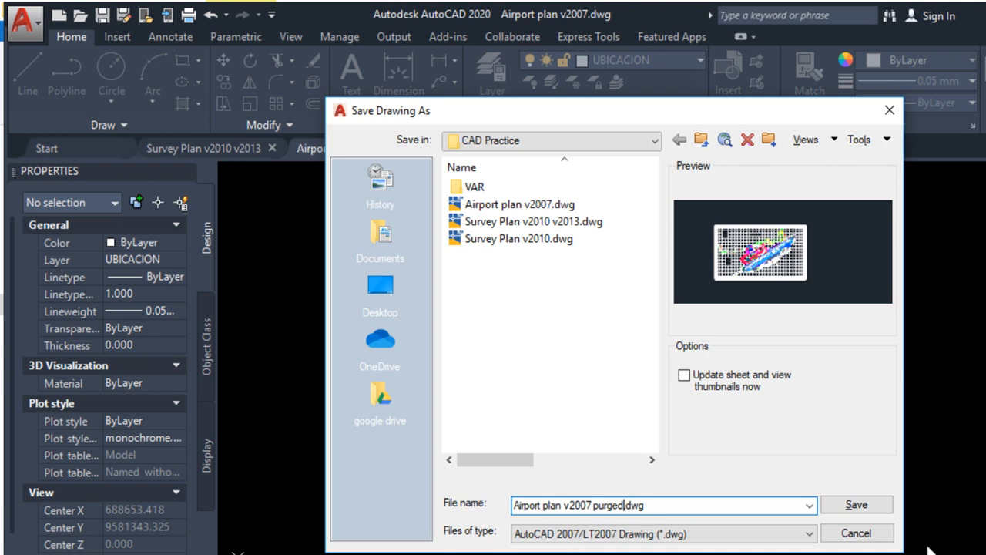
click(856, 504)
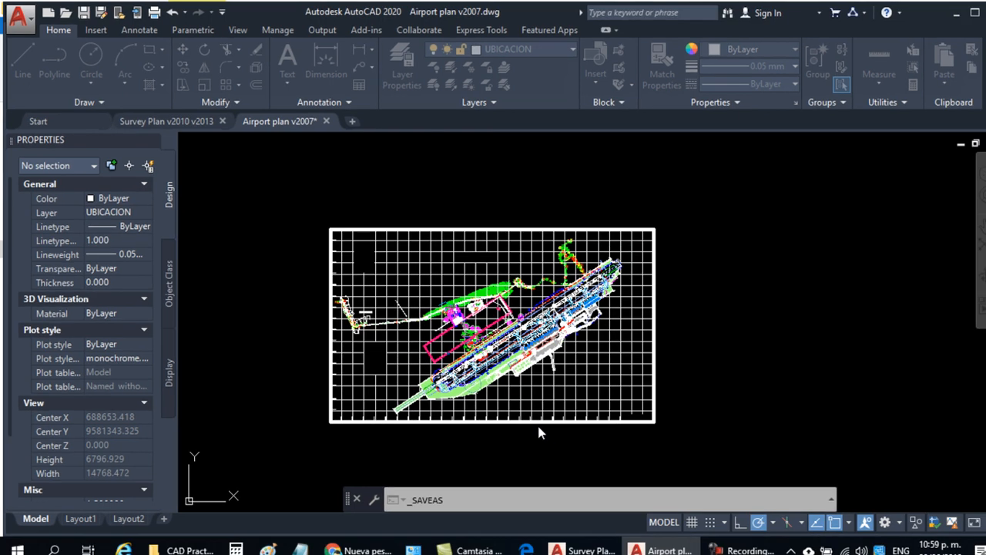
- Switch to the CAD Practice folder in File Explorer to view the drawing file sizes
click(181, 549)
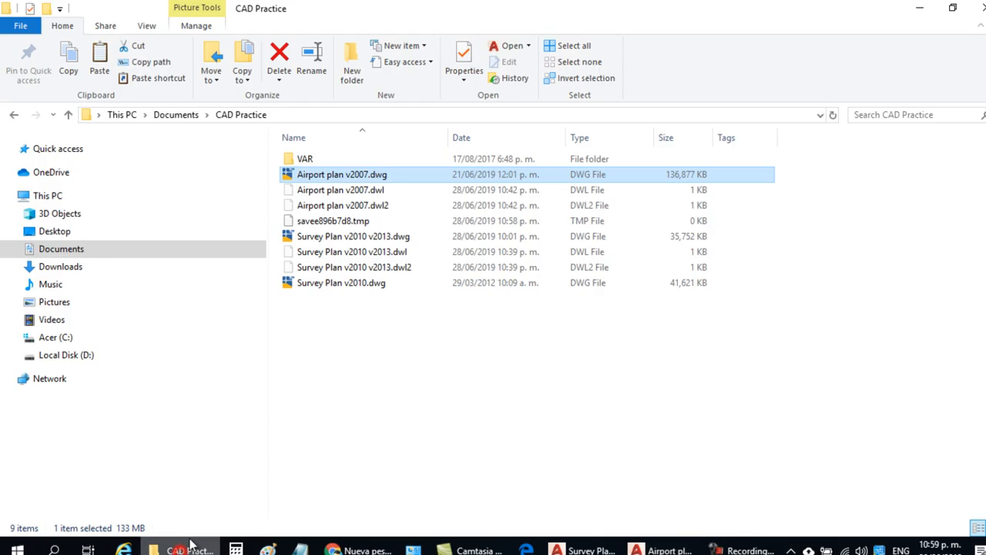
mouse_move(423, 353)
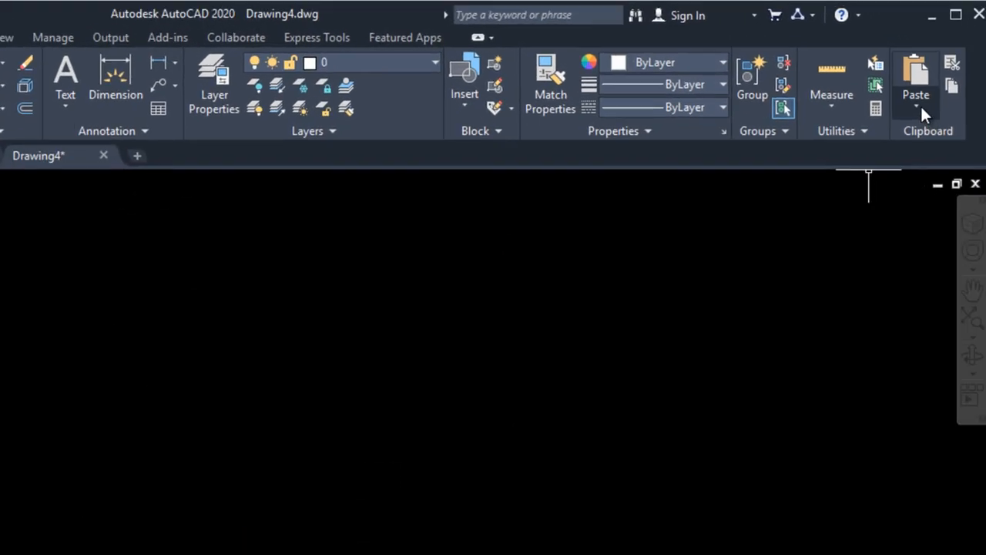
- Paste the survey plan into Drawing4 at original coordinates and zoom to extents
click(916, 111)
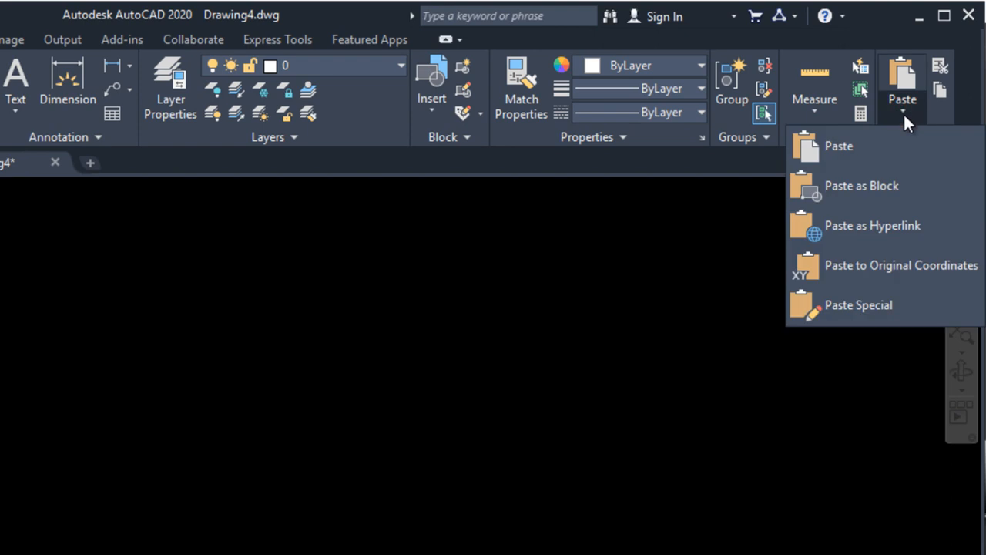
mouse_move(890, 270)
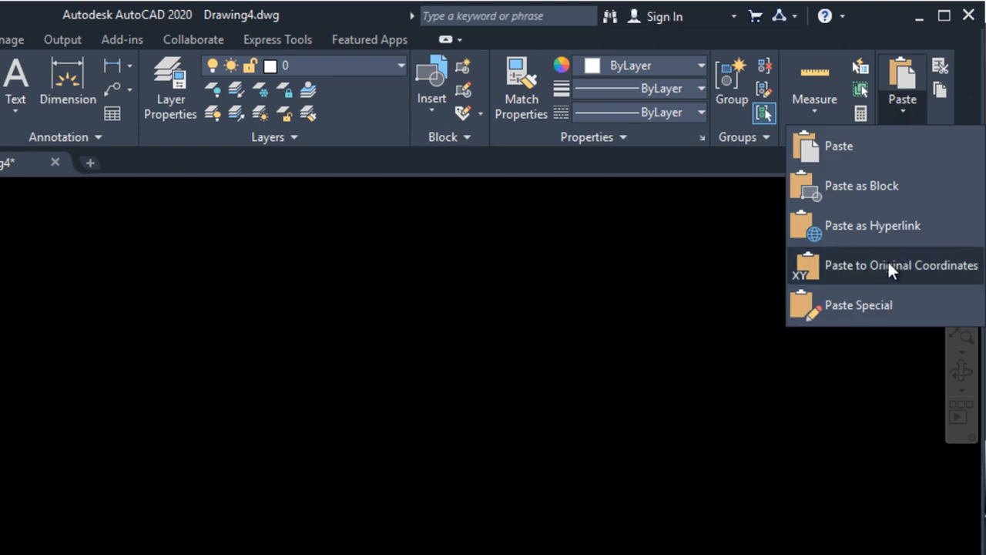
mouse_move(900, 265)
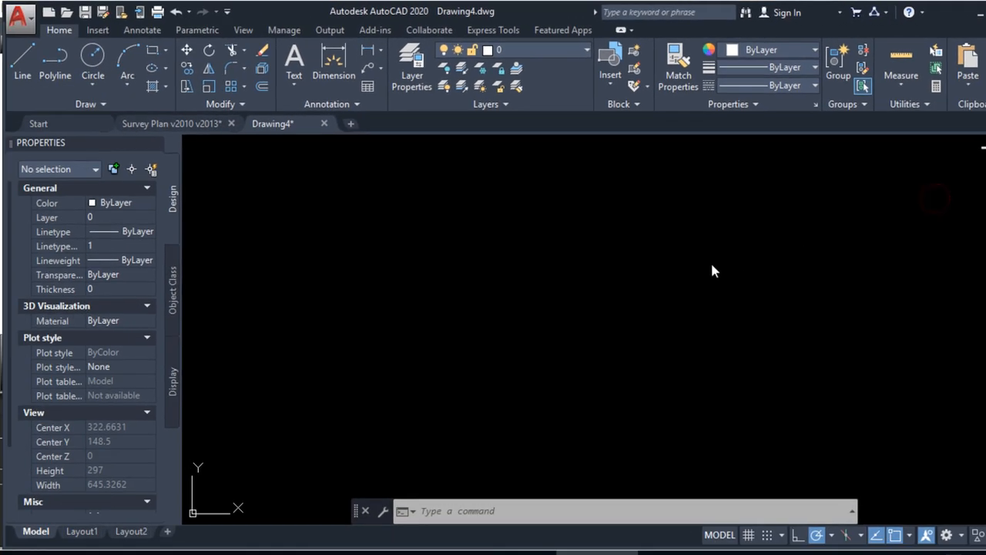
mouse_move(655, 287)
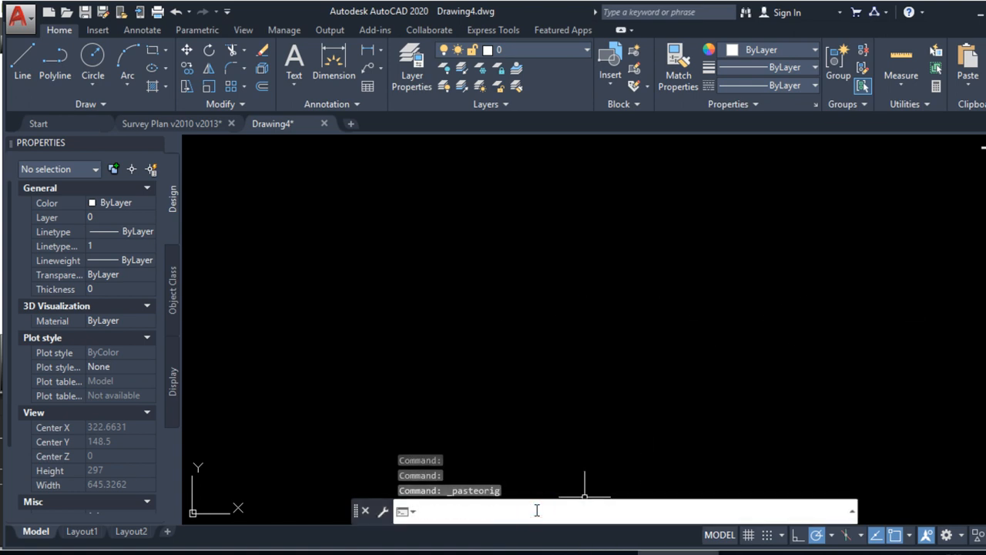
text(z)
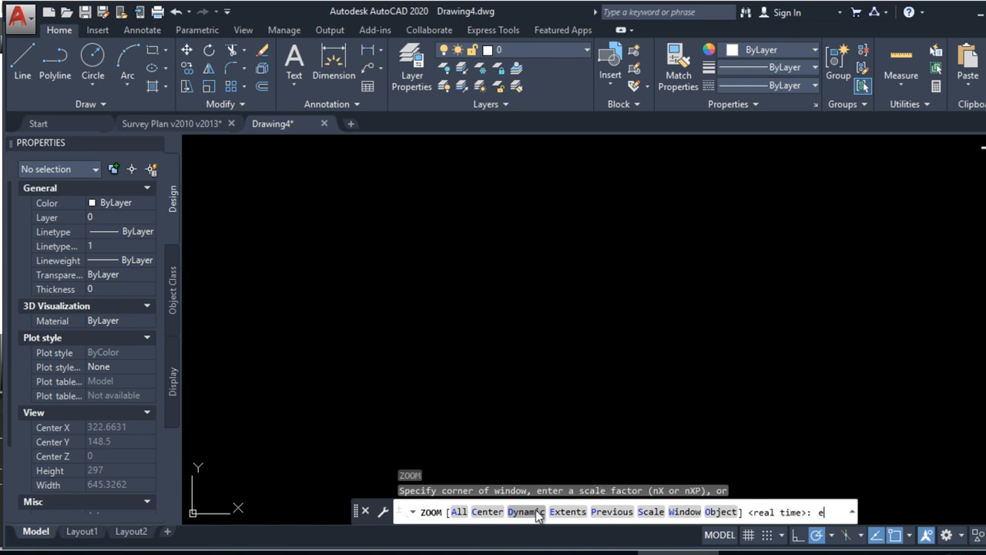
key(enter)
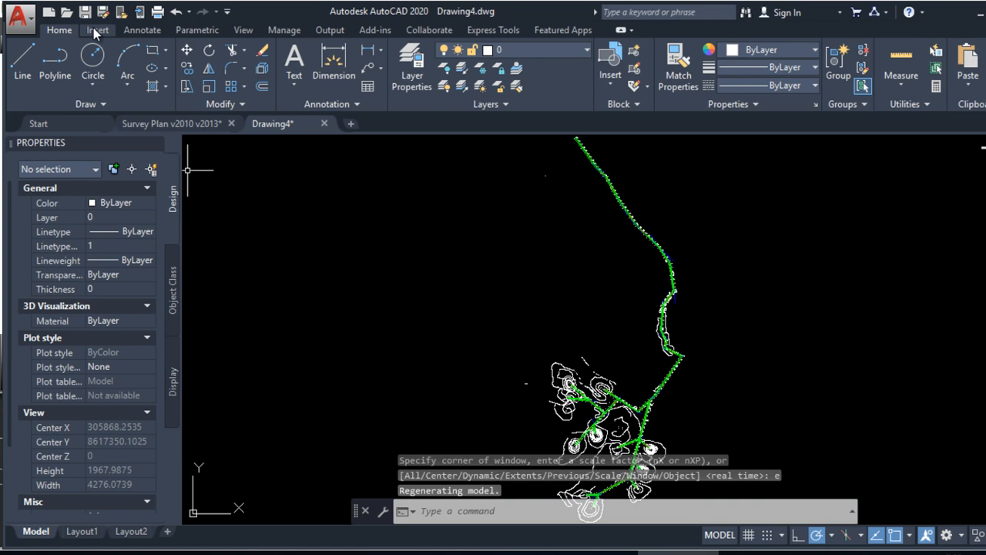
mouse_move(101, 12)
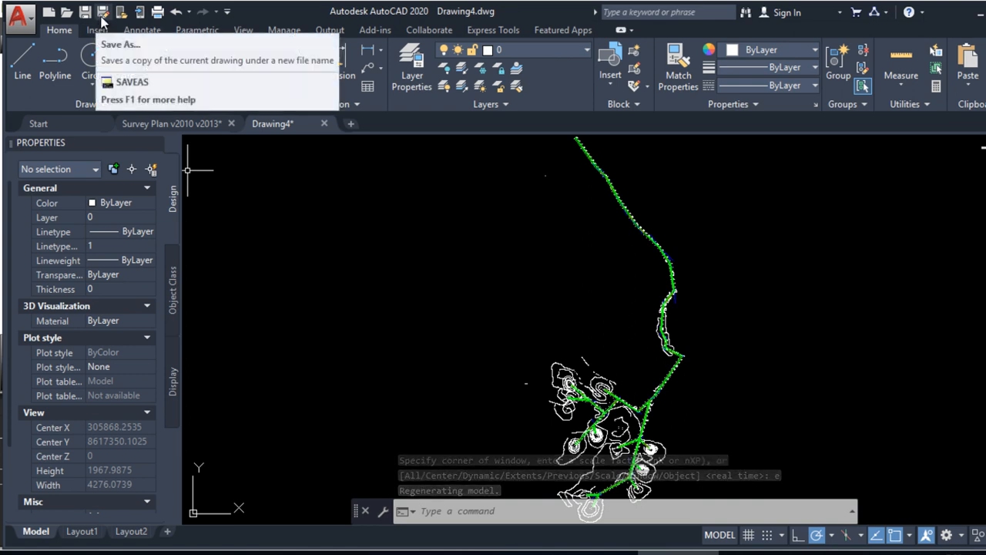
- Save Drawing4 as 'Survey Plan v2010 v2013 copiado' in AutoCAD 2013/LT2013 format
click(132, 82)
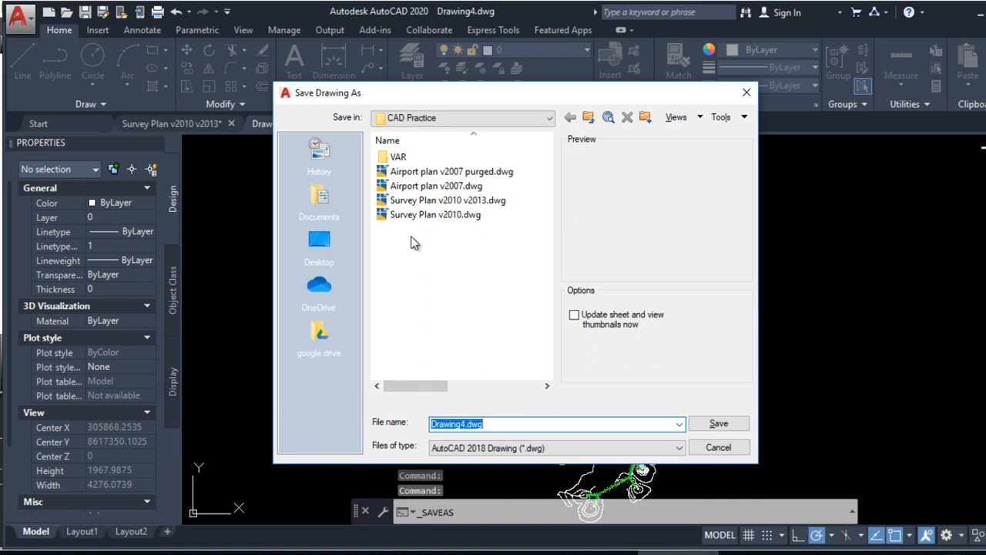
click(447, 199)
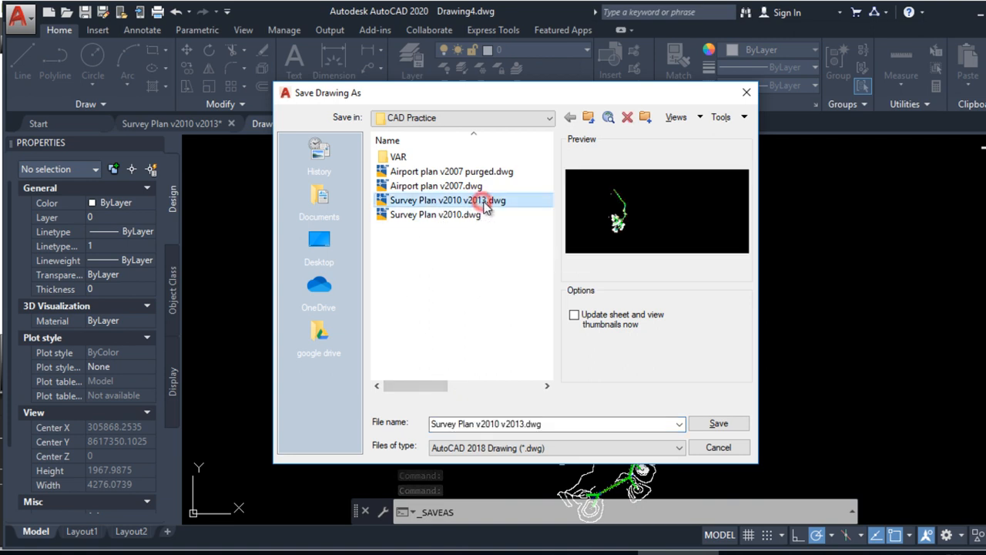
click(676, 448)
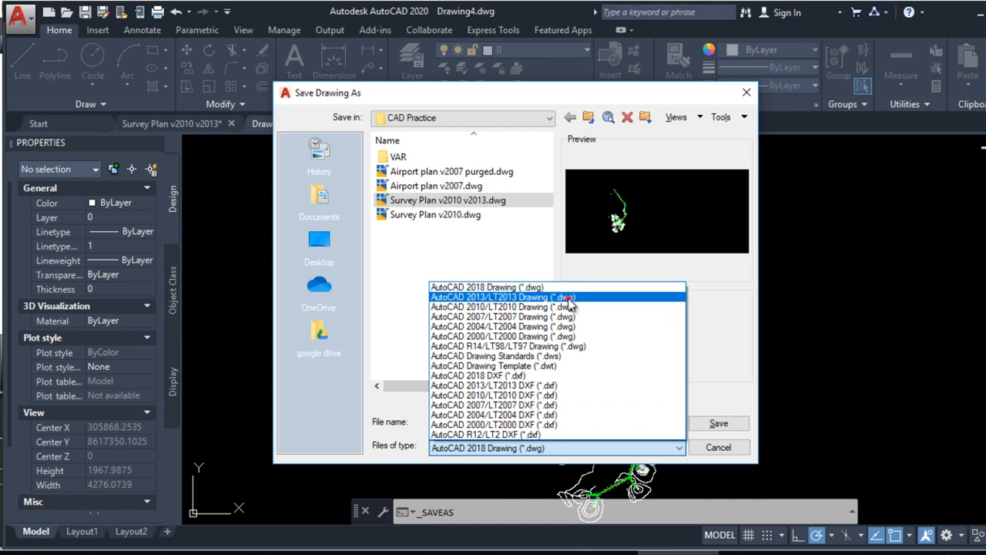
click(502, 296)
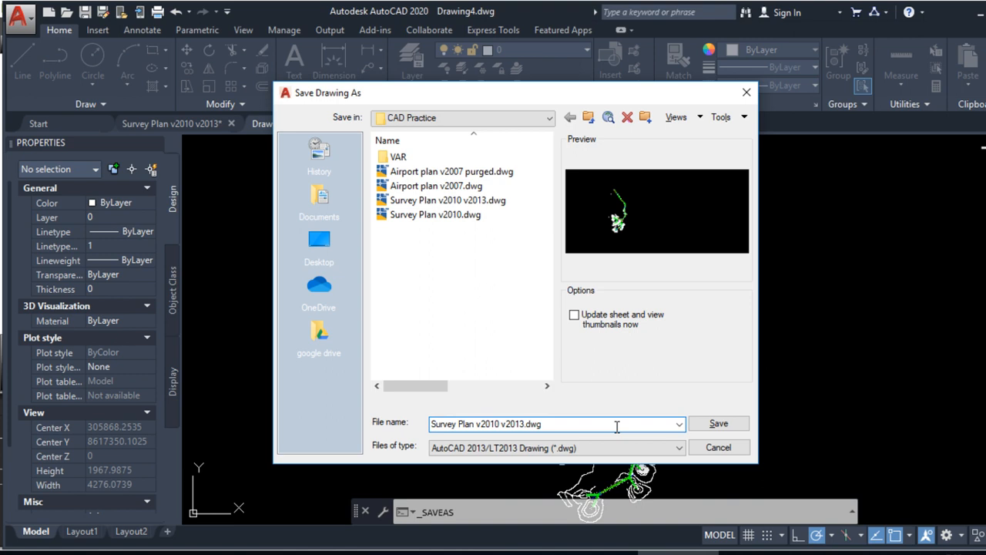
text(copiado)
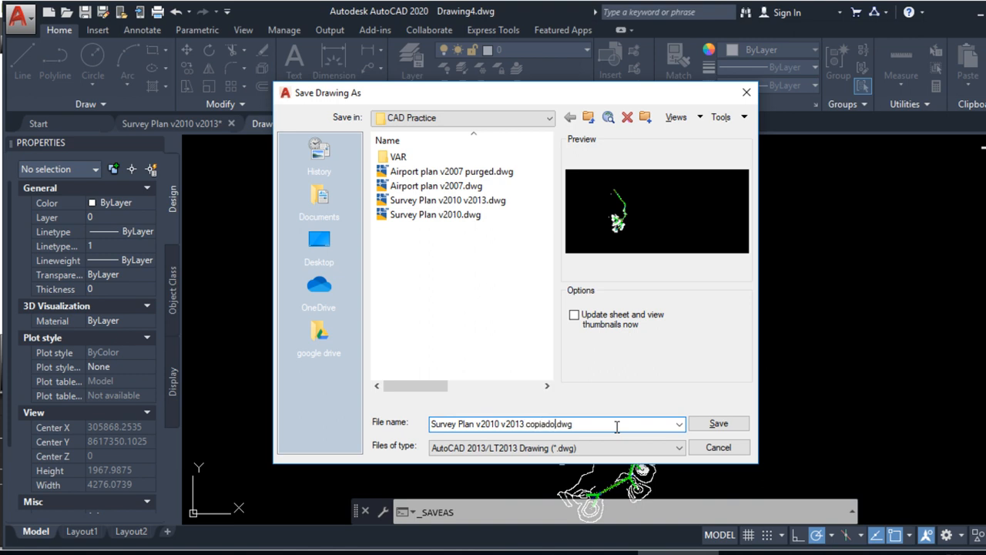
click(718, 423)
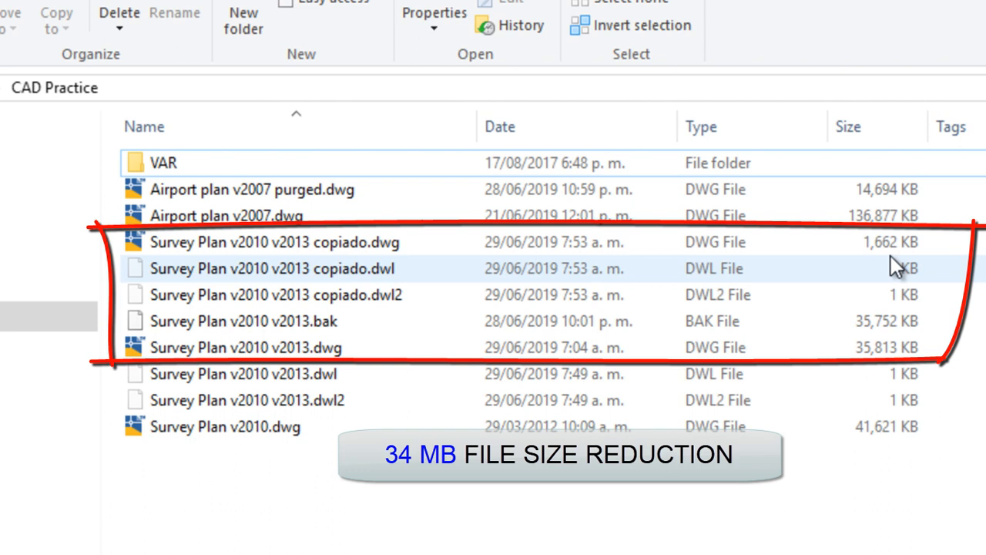
mouse_move(840, 266)
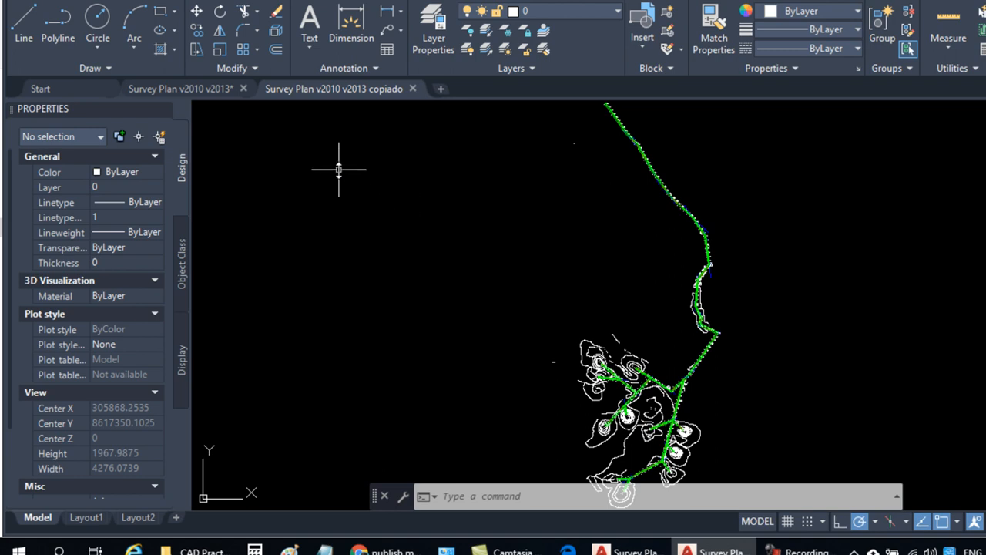
mouse_move(481, 269)
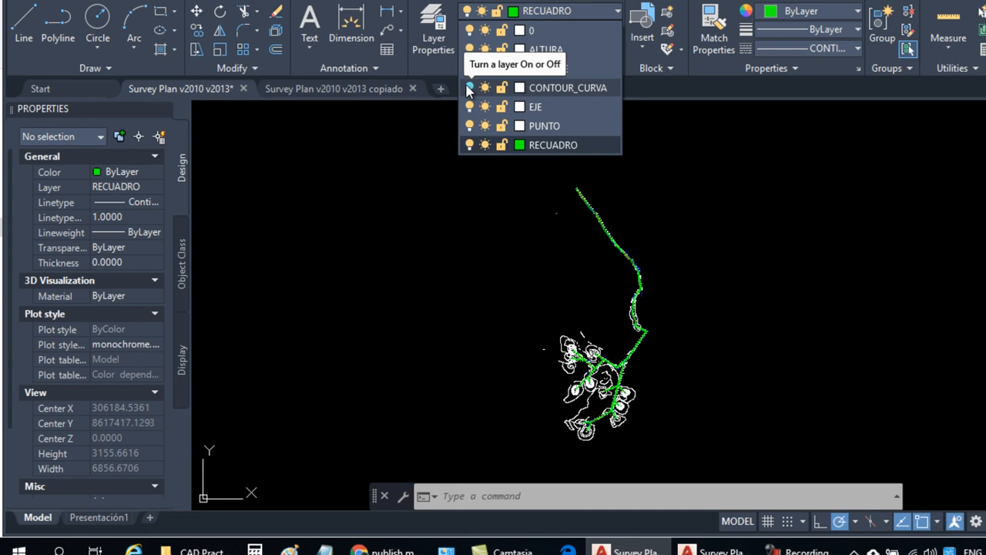
- Turn the hidden terrain layer back on and zoom to inspect the yellow terrain surface
click(469, 87)
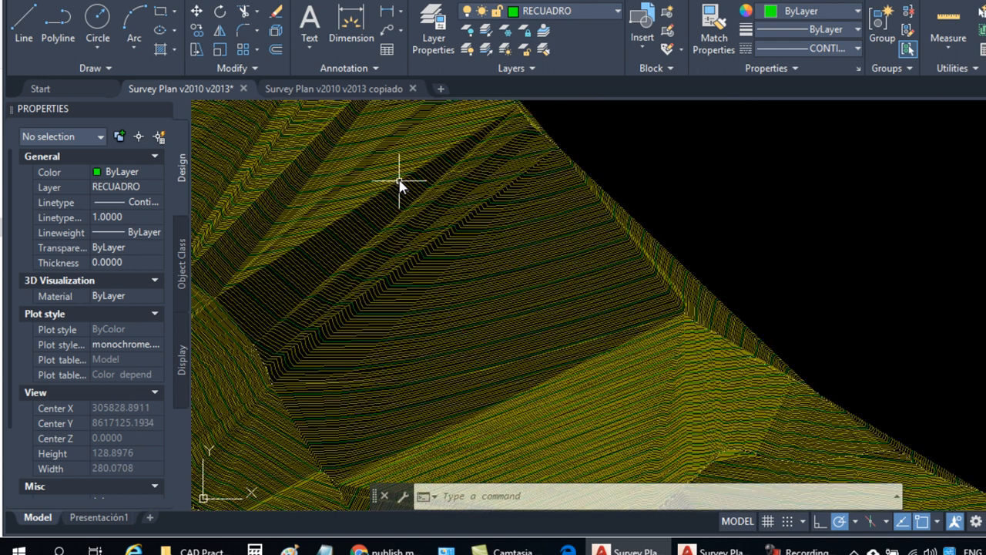
scroll(down, 3)
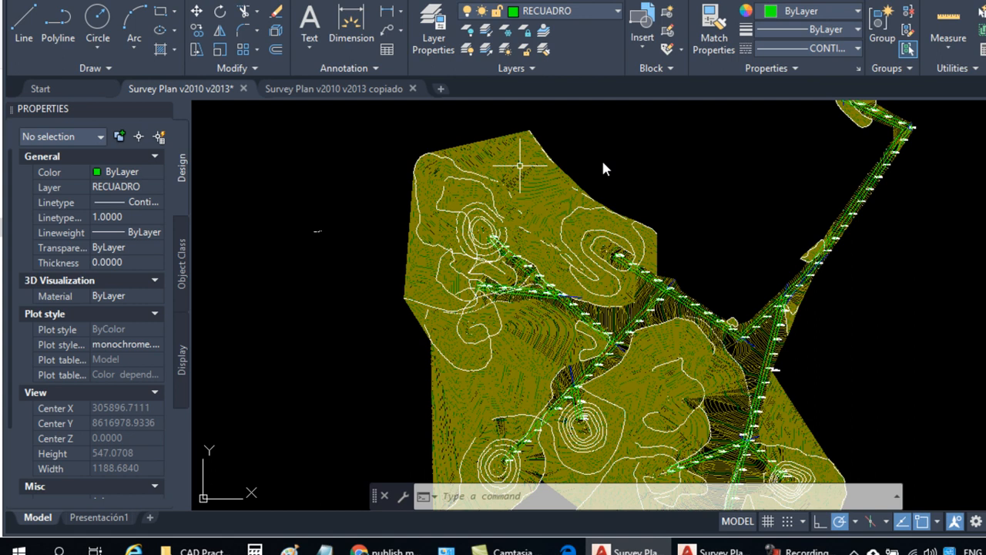
mouse_move(684, 248)
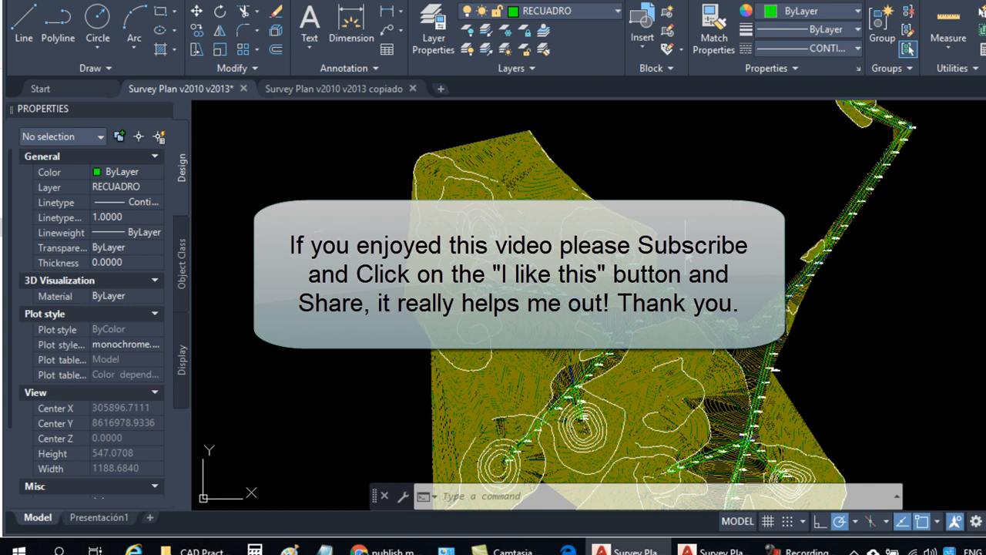
mouse_move(668, 216)
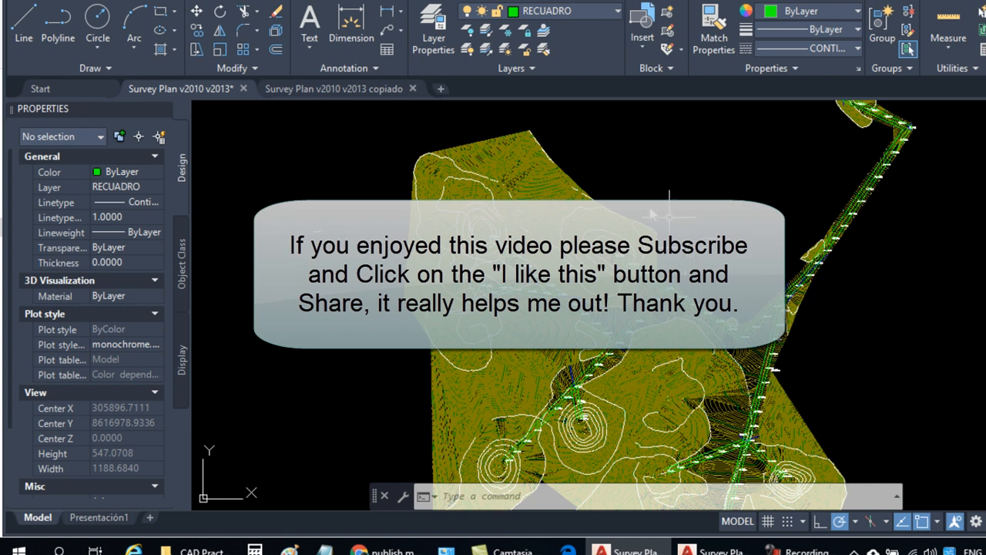